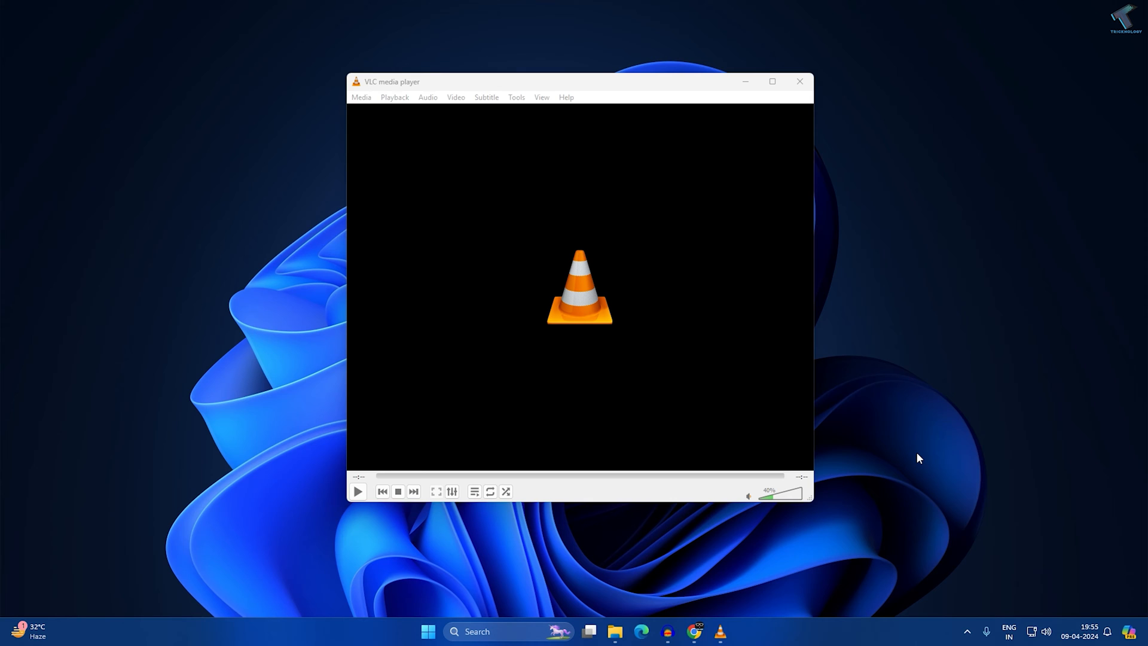
mouse_move(1023, 445)
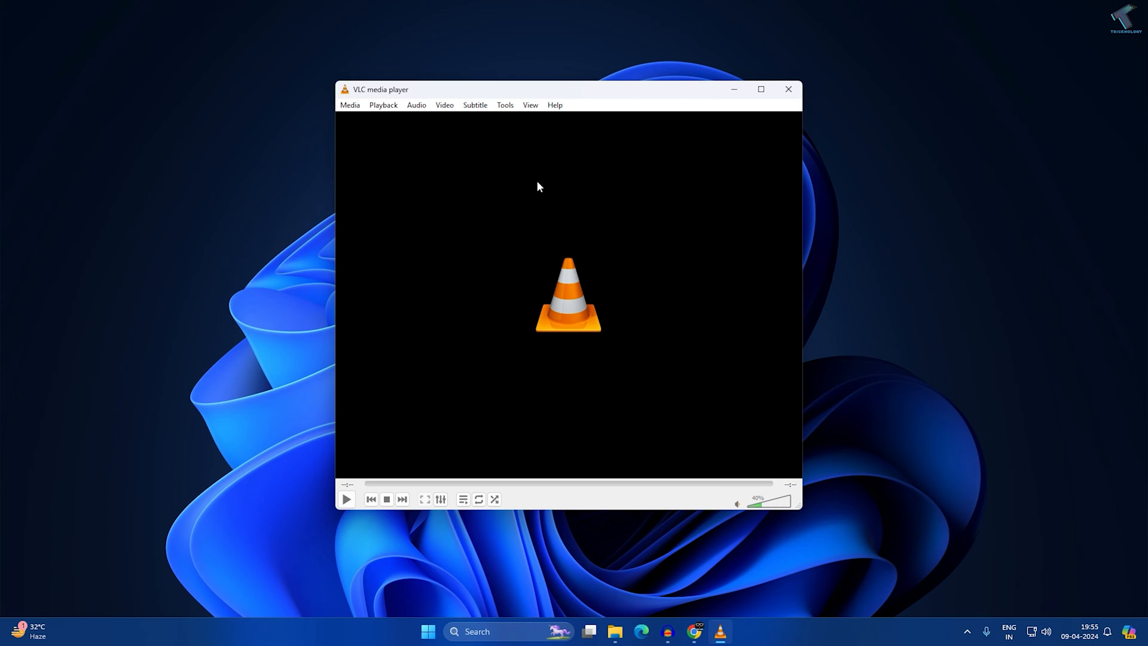
Reach VLC's Preferences from the Tools menu while the player sits idle
left_click(505, 105)
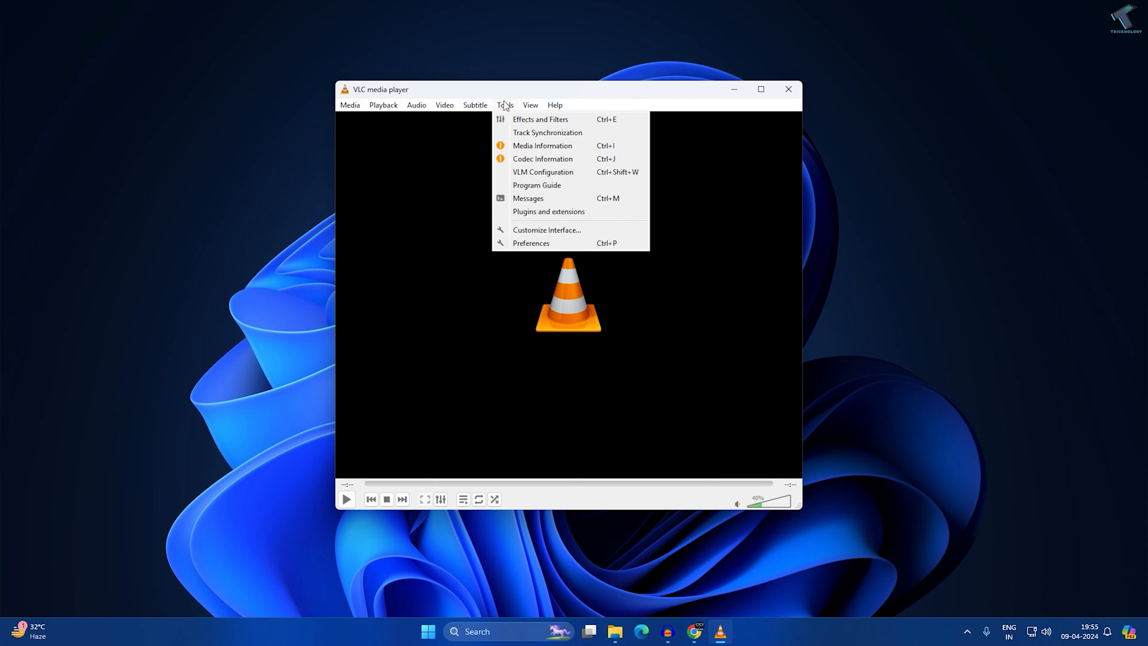
mouse_move(544, 252)
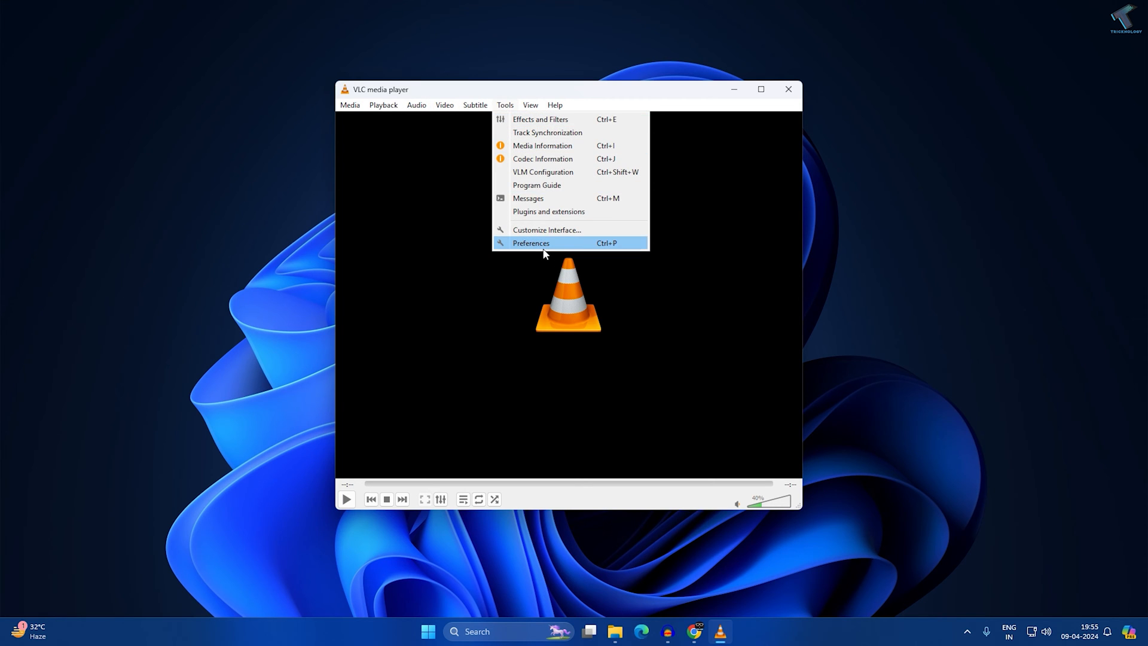
left_click(530, 243)
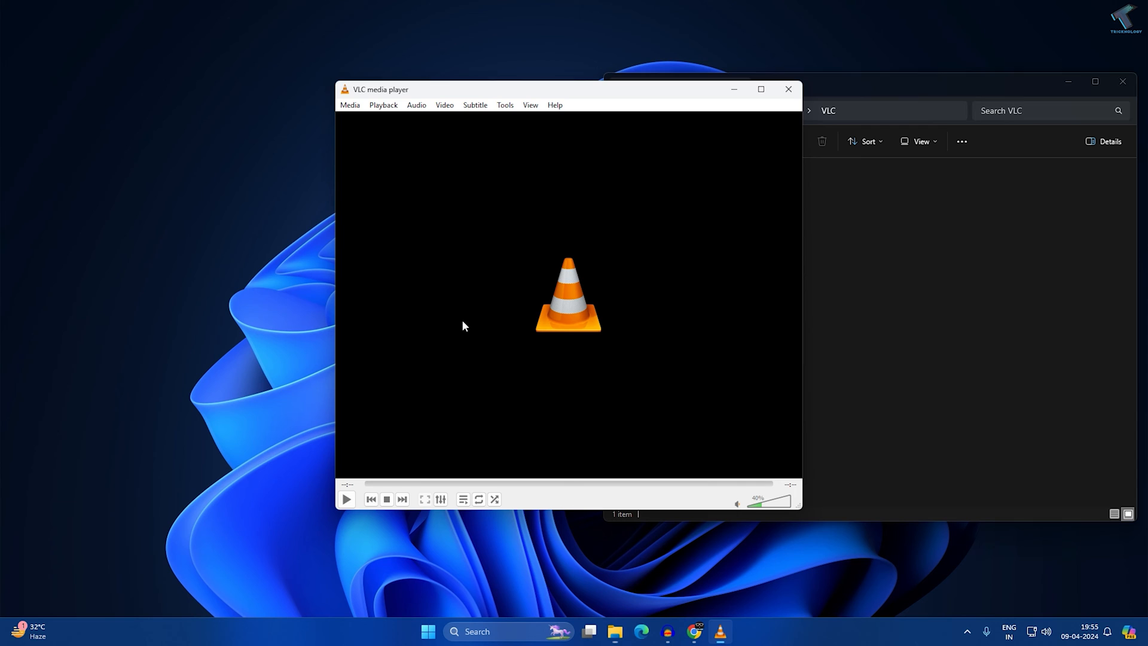
mouse_move(519, 123)
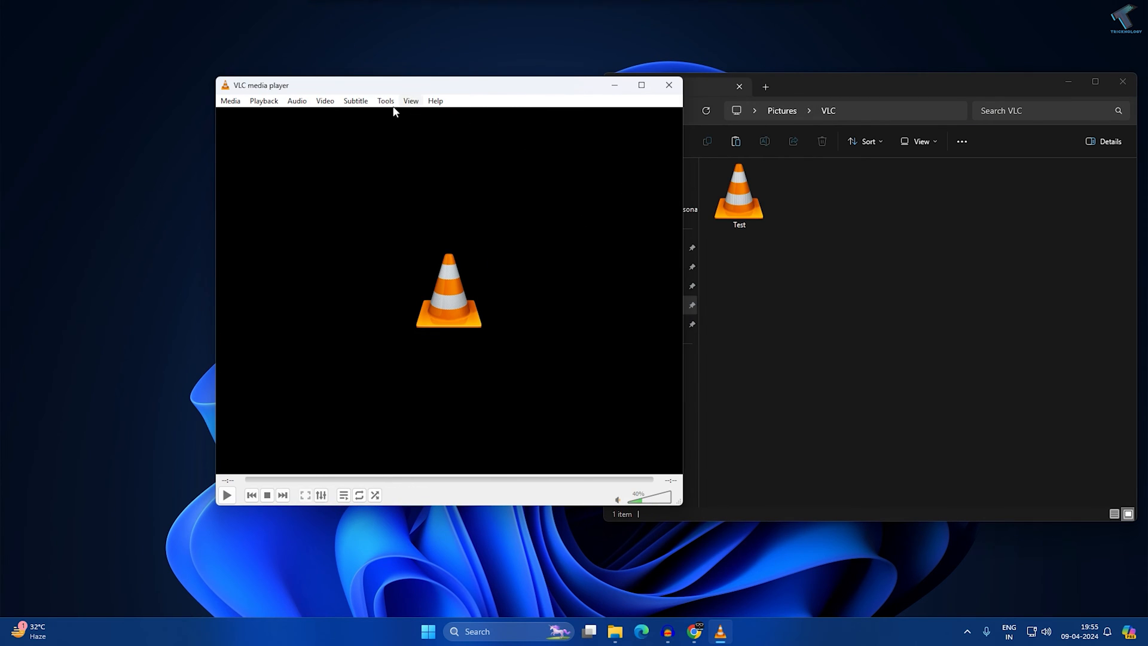
Set Hardware-accelerated decoding to Disable under Input / Codecs and save
left_click(385, 100)
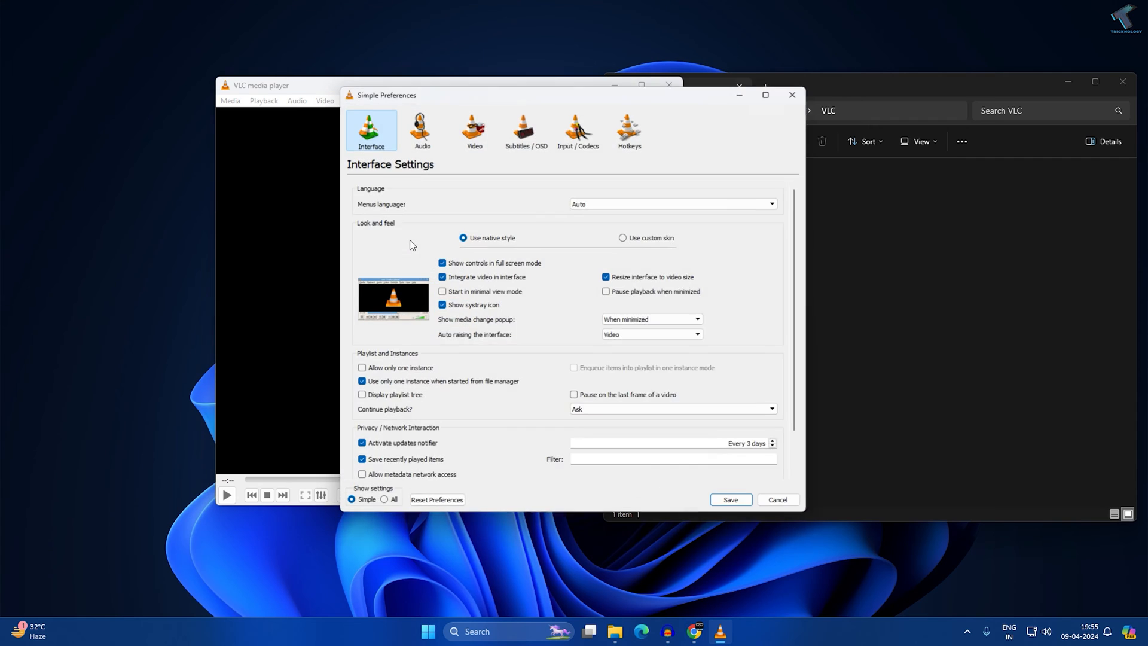
left_click(578, 125)
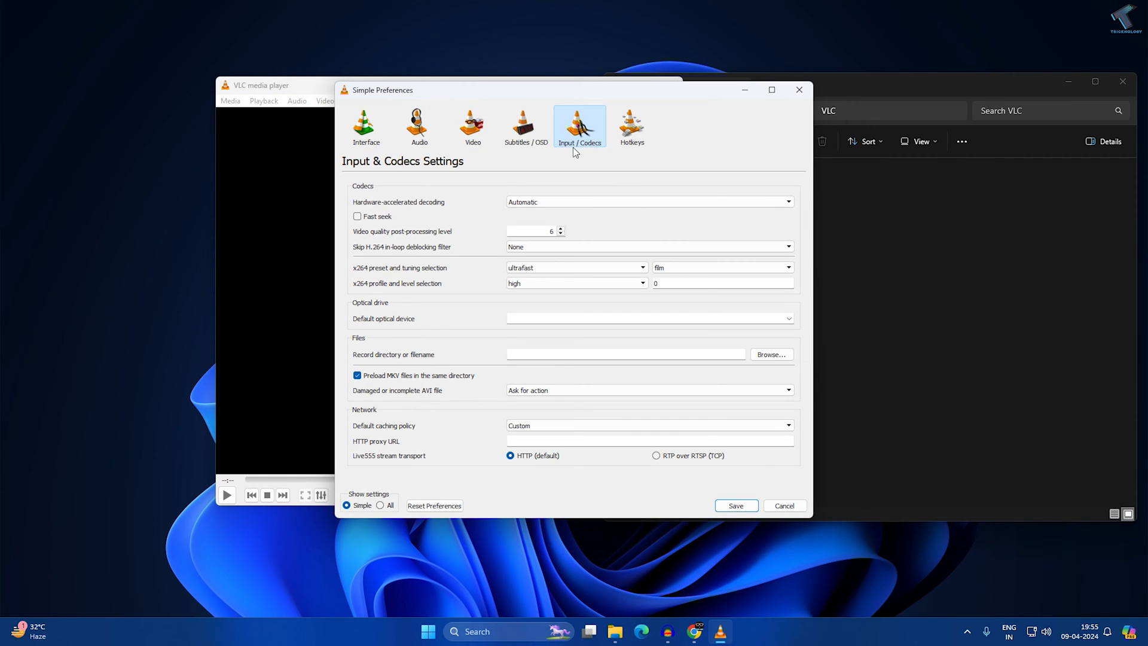
mouse_move(571, 165)
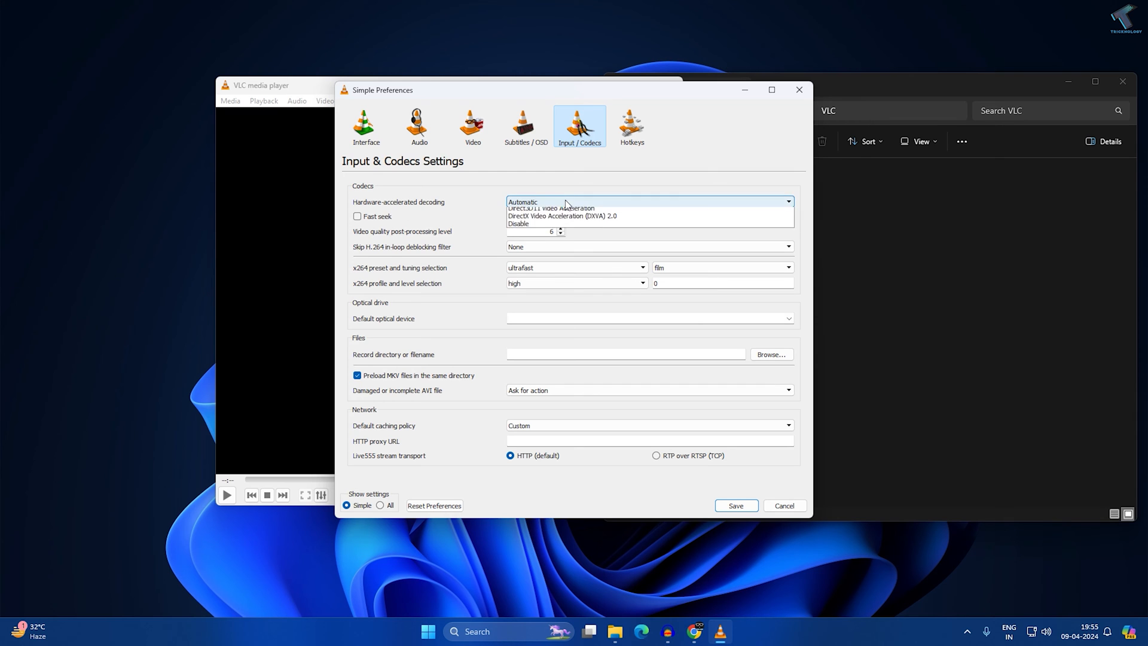
left_click(519, 224)
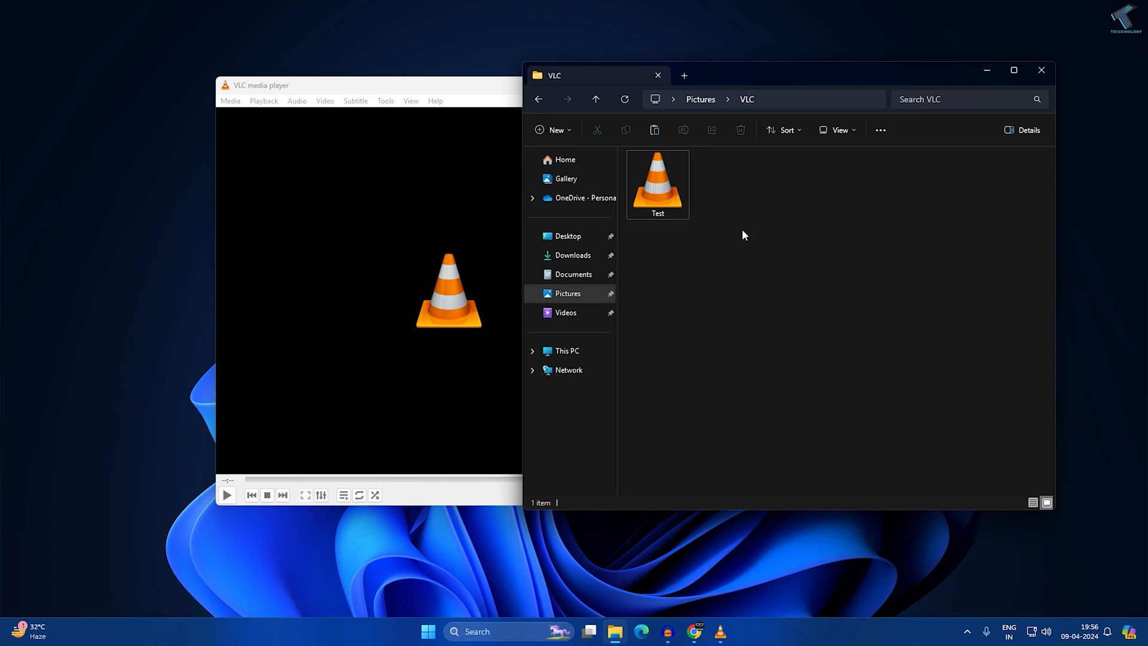
mouse_move(734, 198)
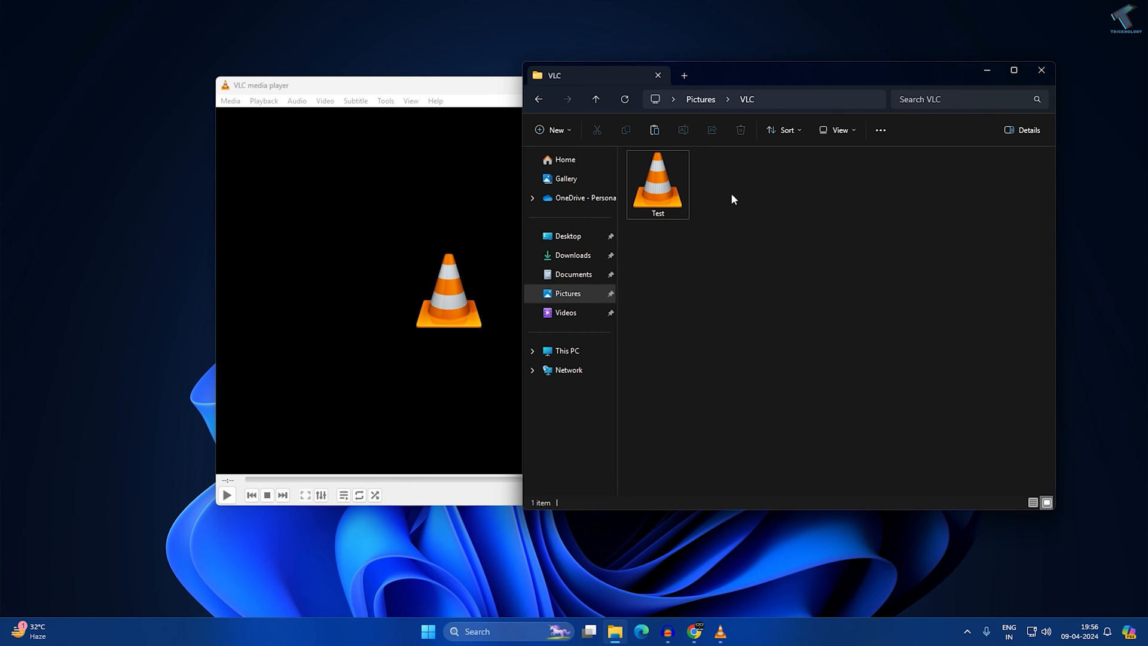
Show file name extensions in File Explorer and rename Test to Test.avi
left_click(838, 129)
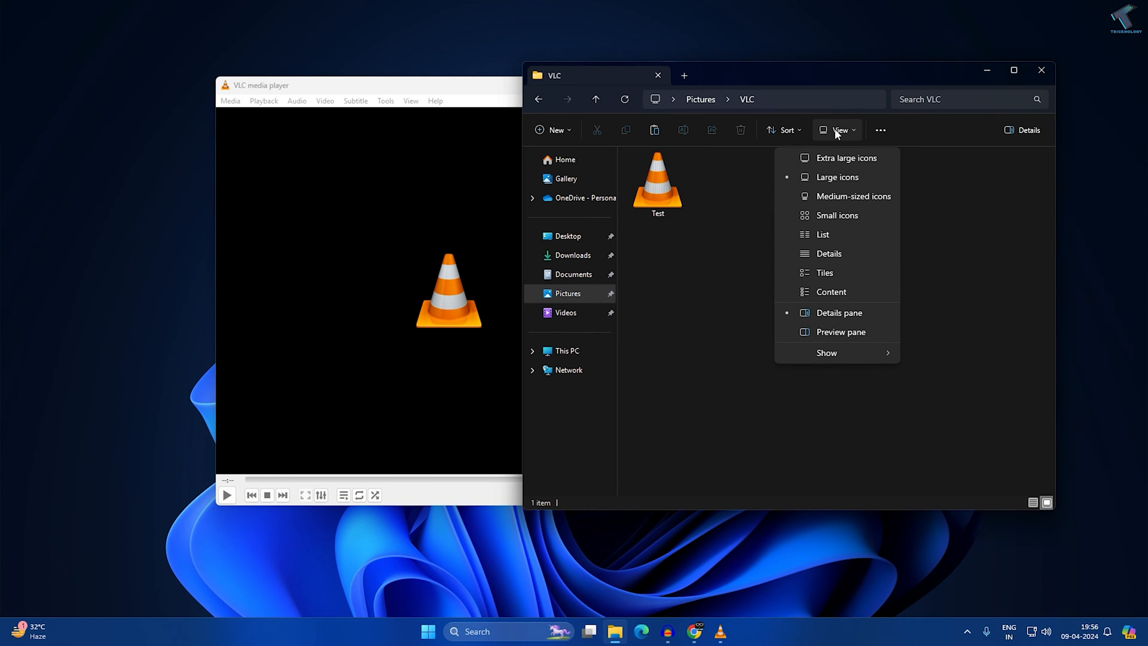
left_click(826, 353)
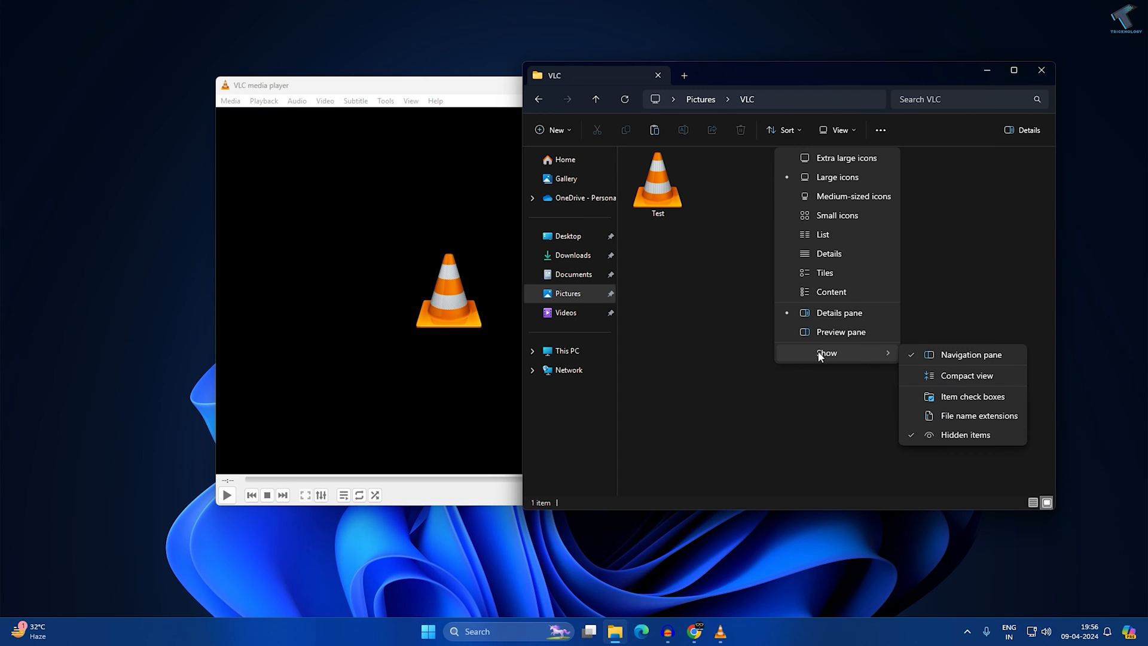
mouse_move(957, 442)
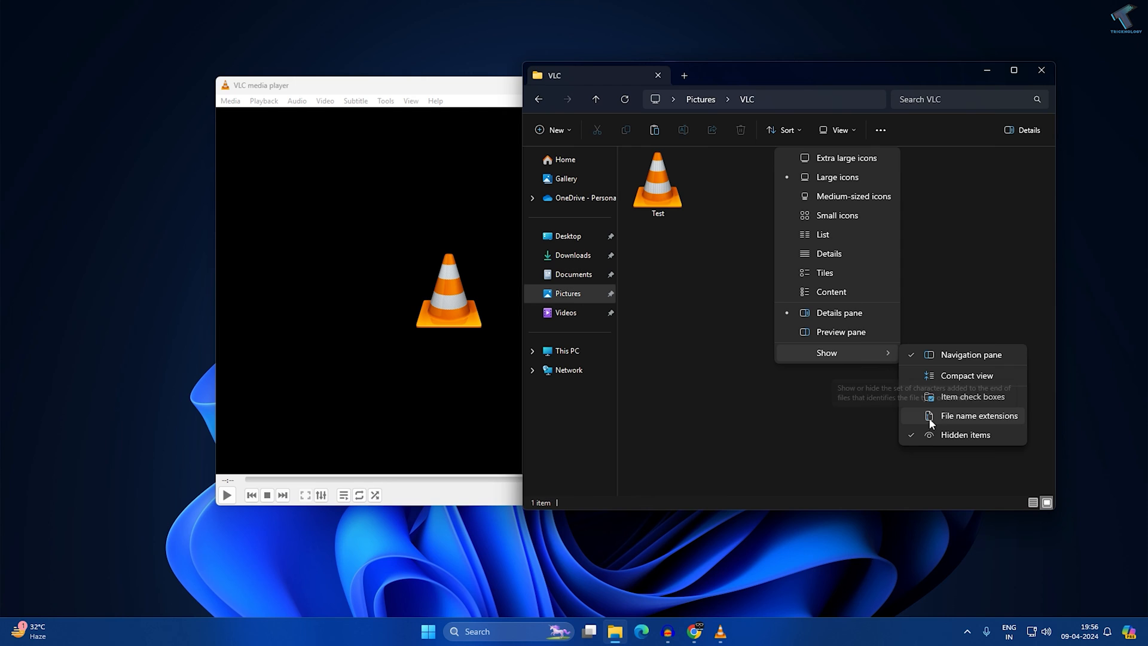
mouse_move(1002, 422)
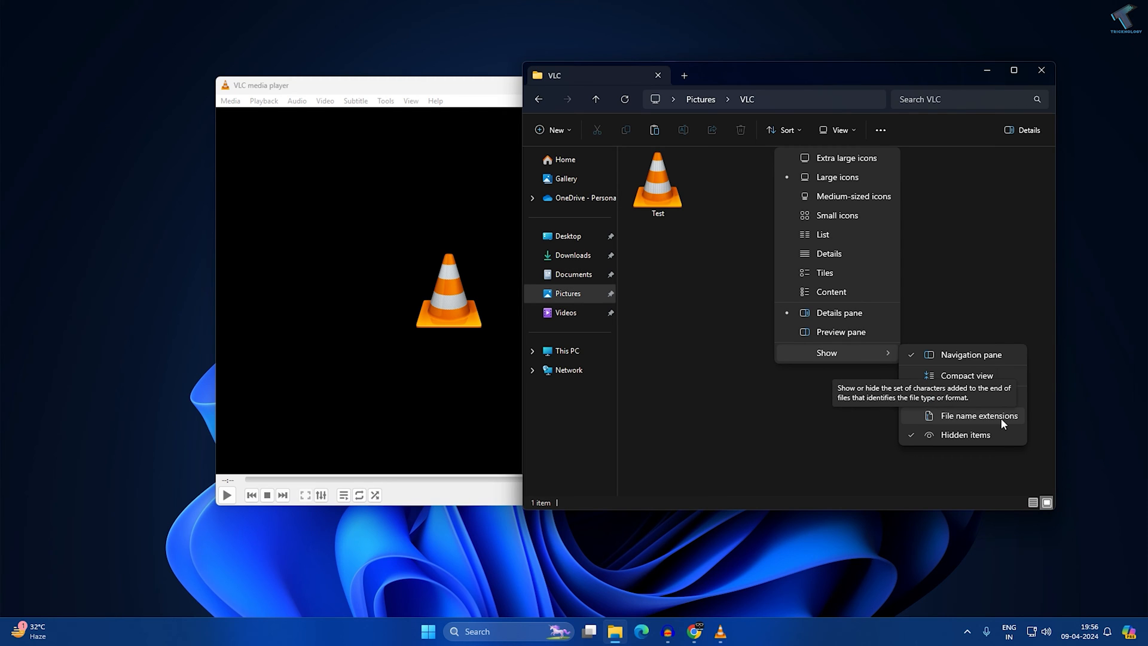
left_click(978, 416)
type(".")
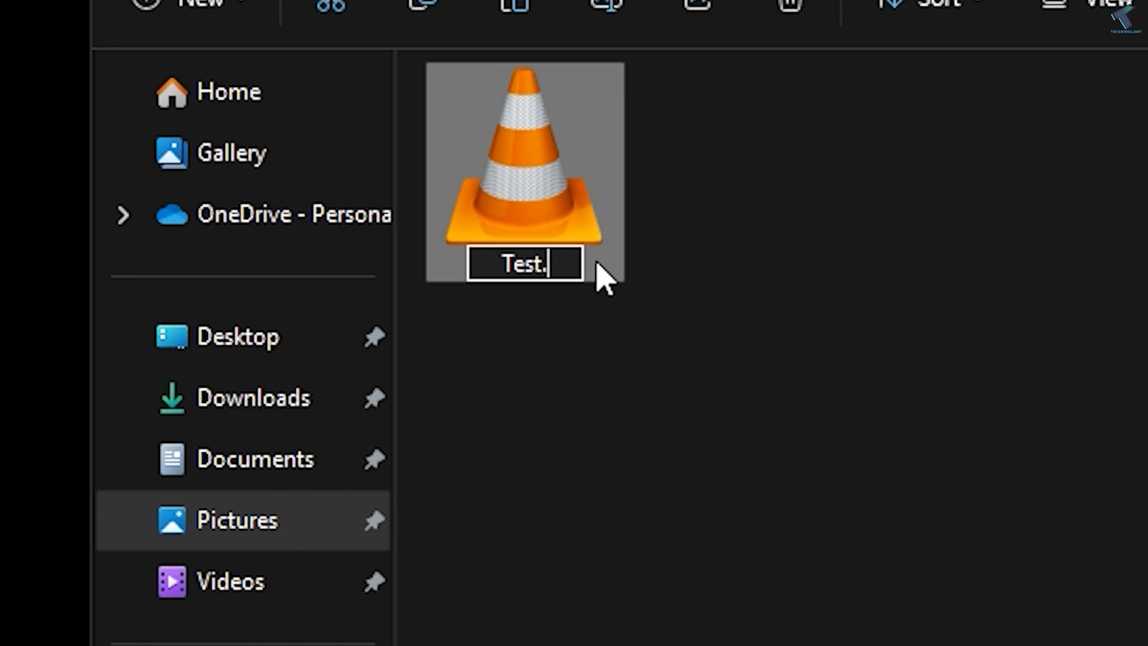
type("av")
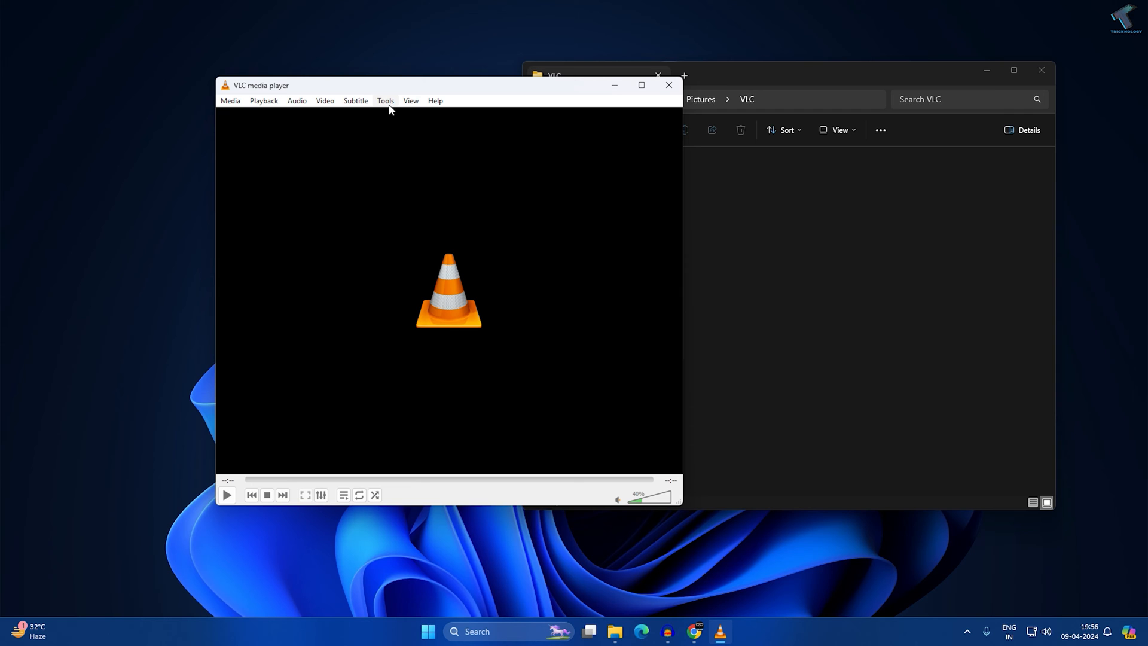
Set 'Damaged or incomplete AVI file' to Always fix under Input / Codecs and save
left_click(385, 101)
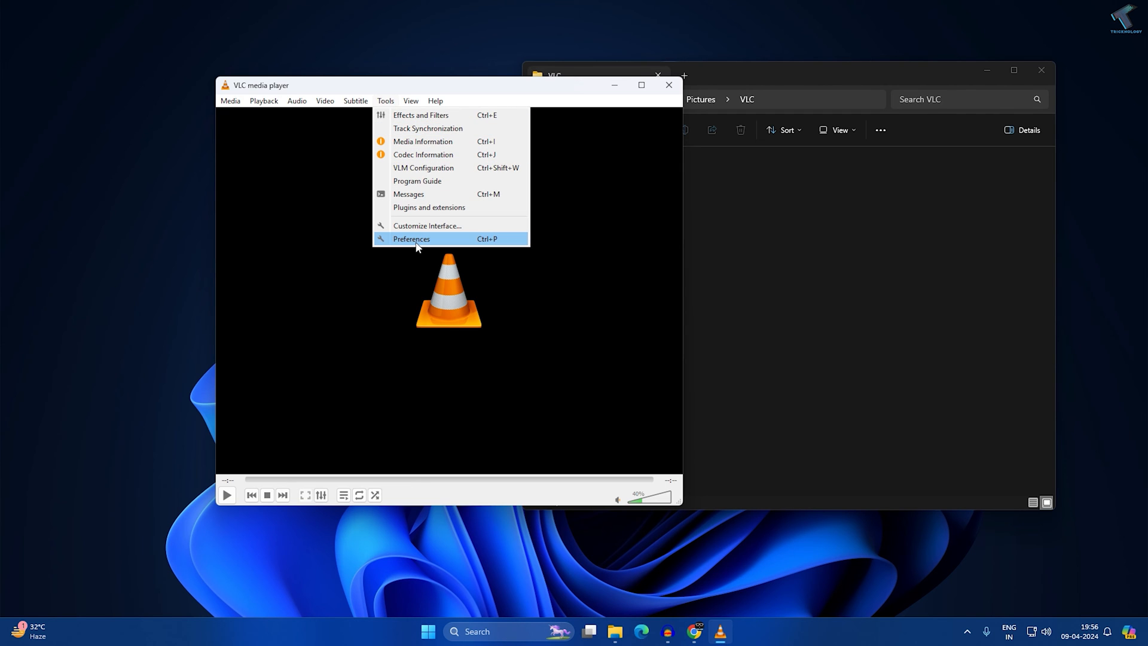
left_click(412, 238)
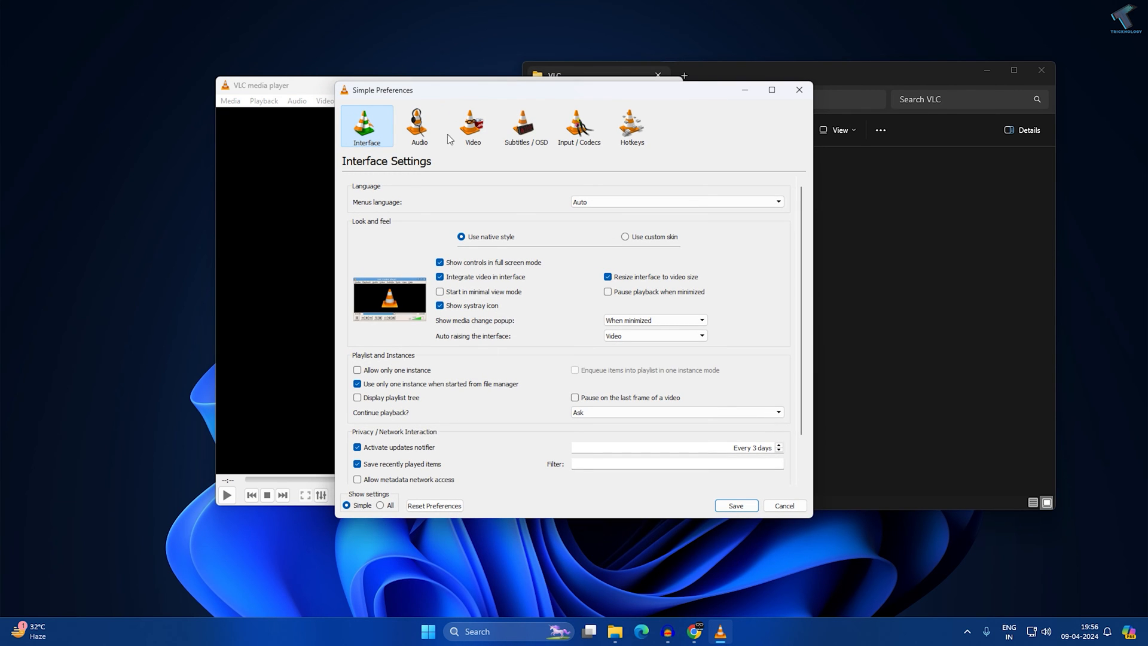
left_click(580, 122)
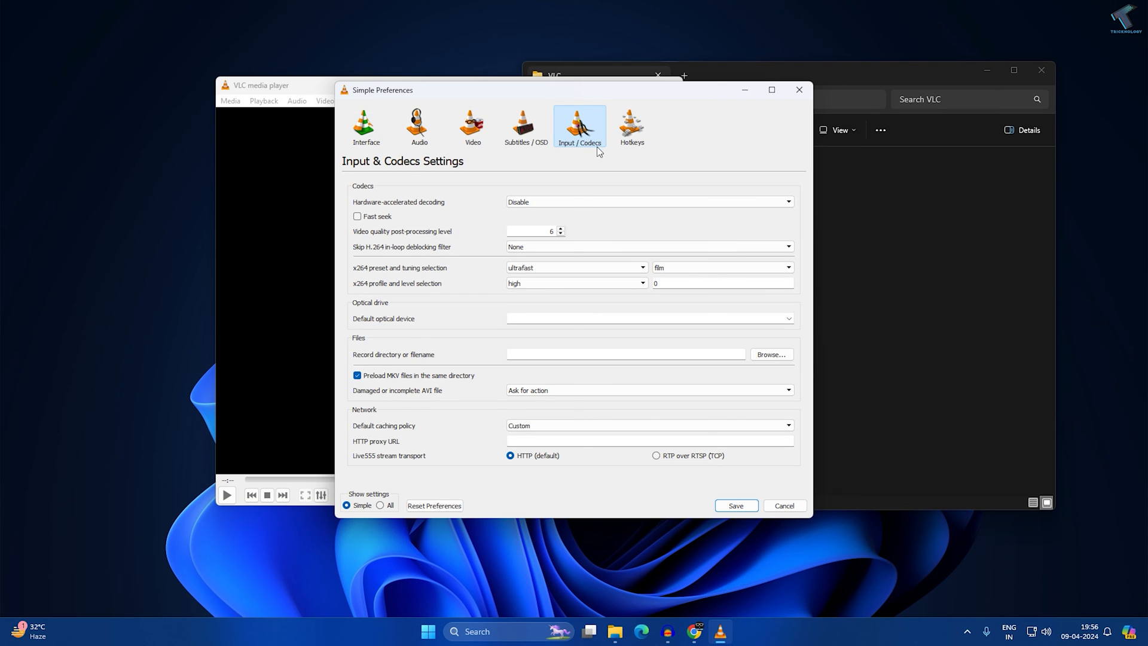
mouse_move(552, 498)
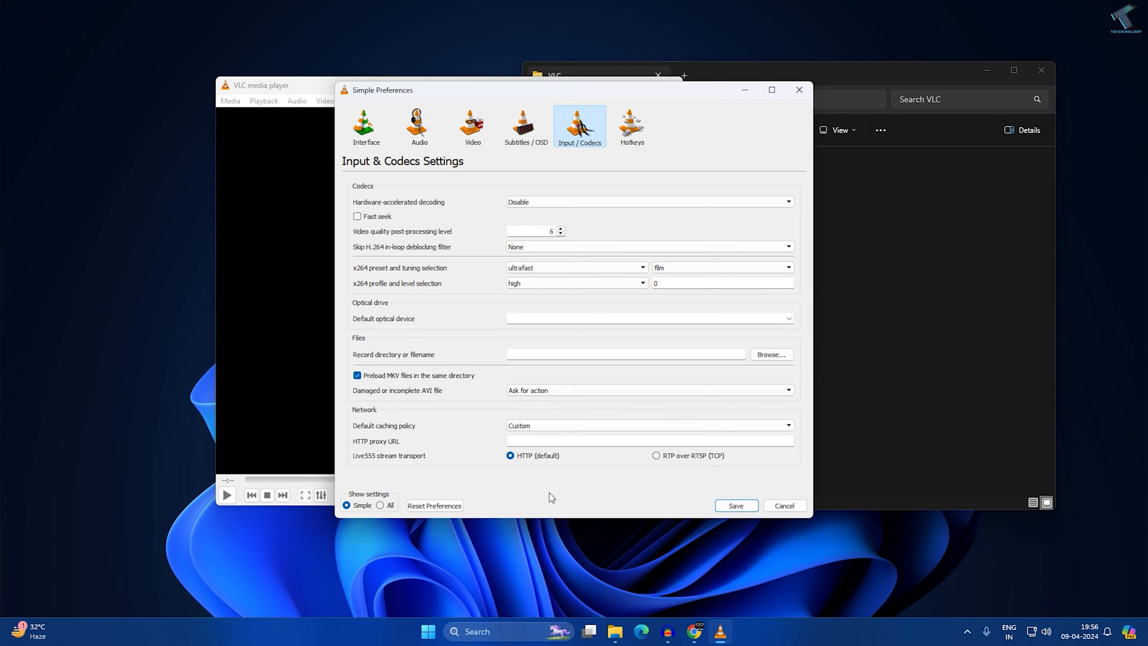
mouse_move(558, 349)
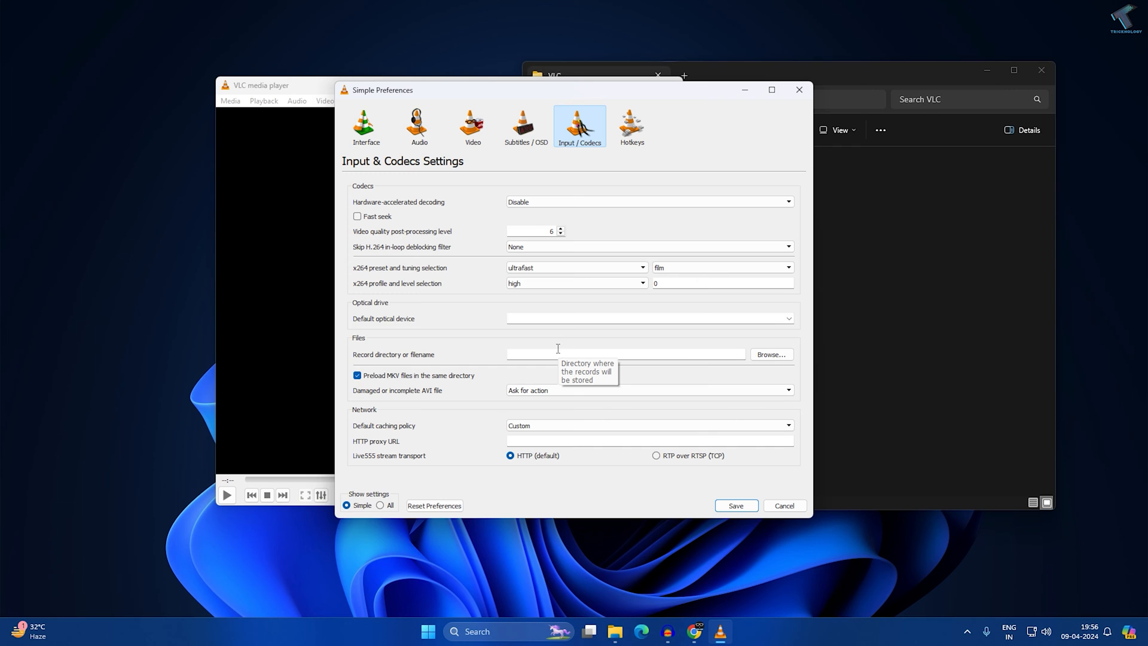
mouse_move(388, 398)
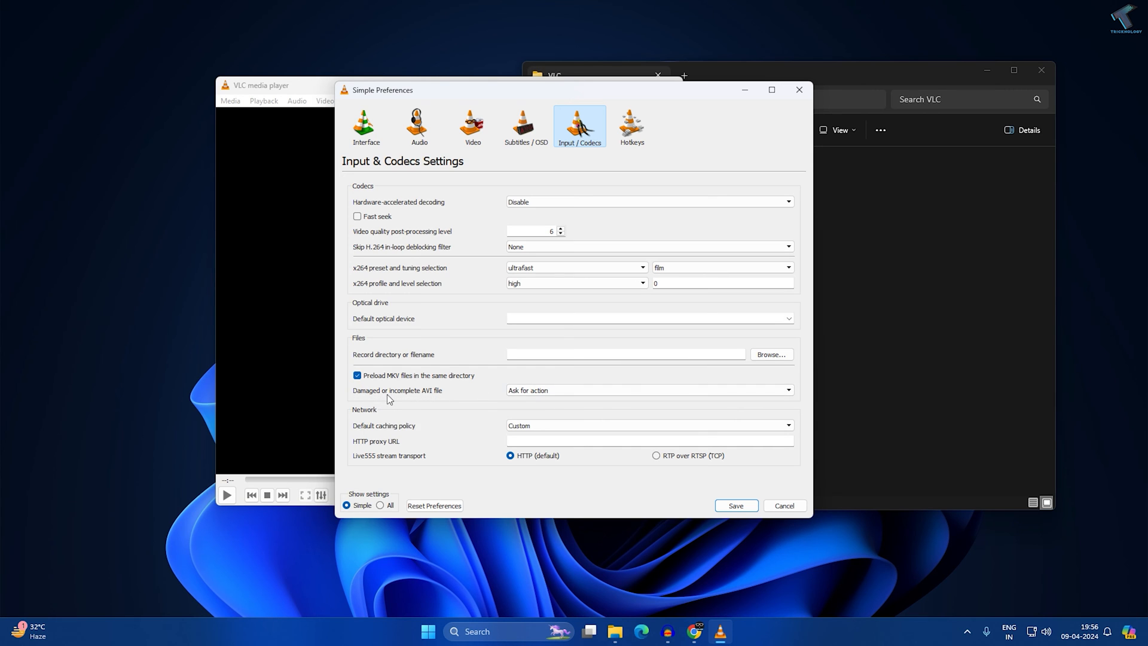
mouse_move(441, 404)
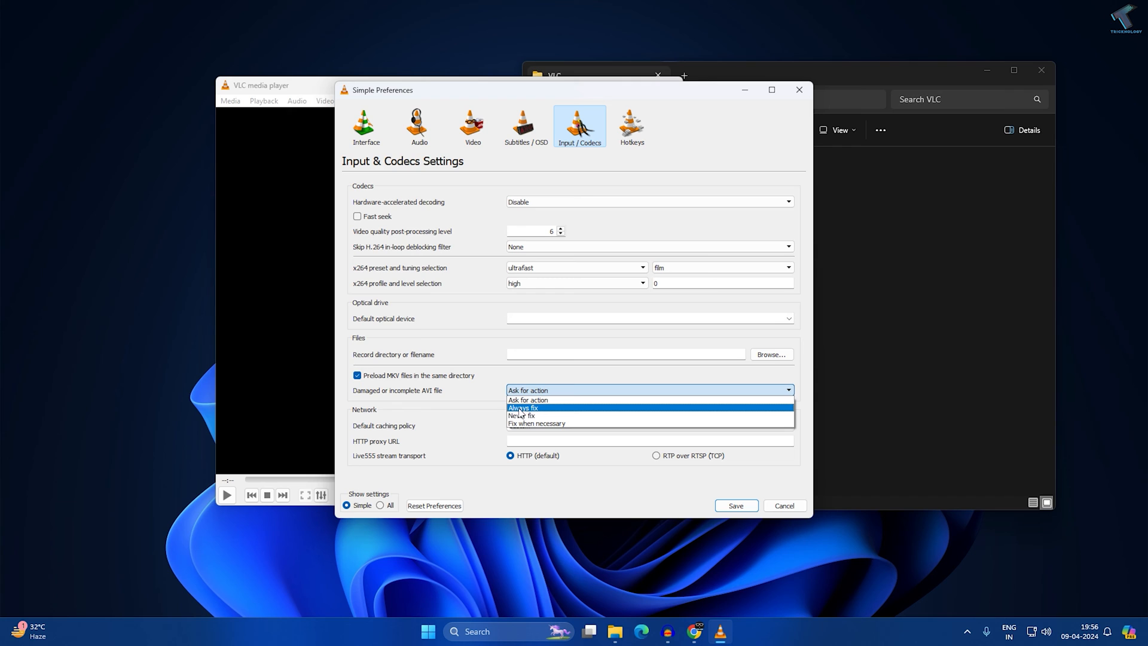
mouse_move(526, 417)
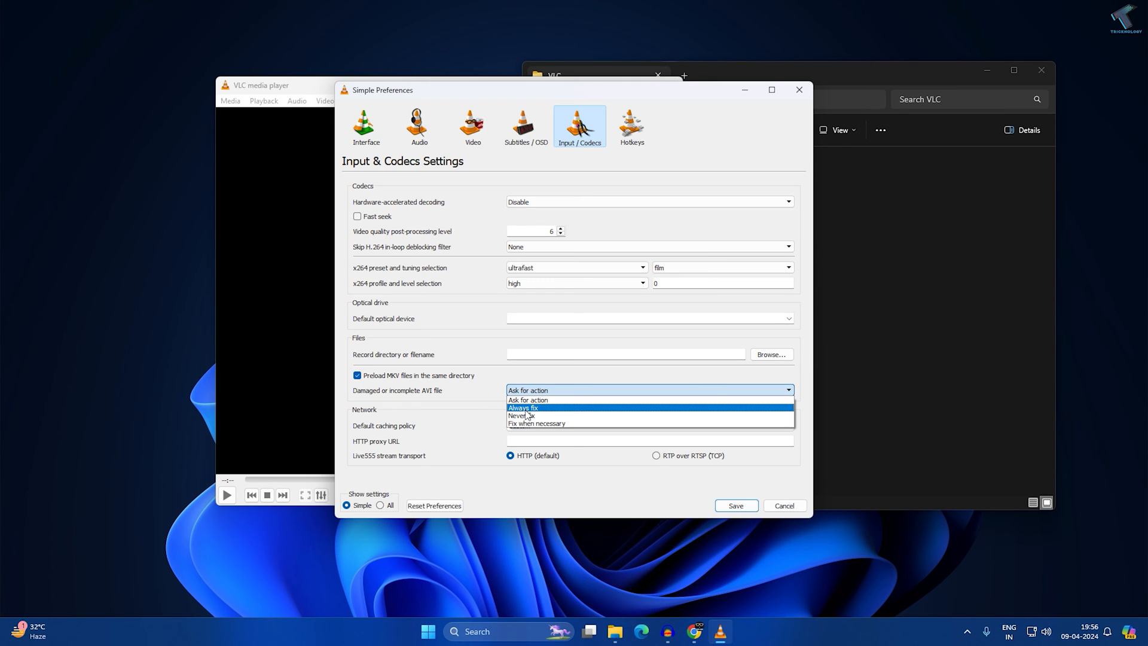
left_click(523, 406)
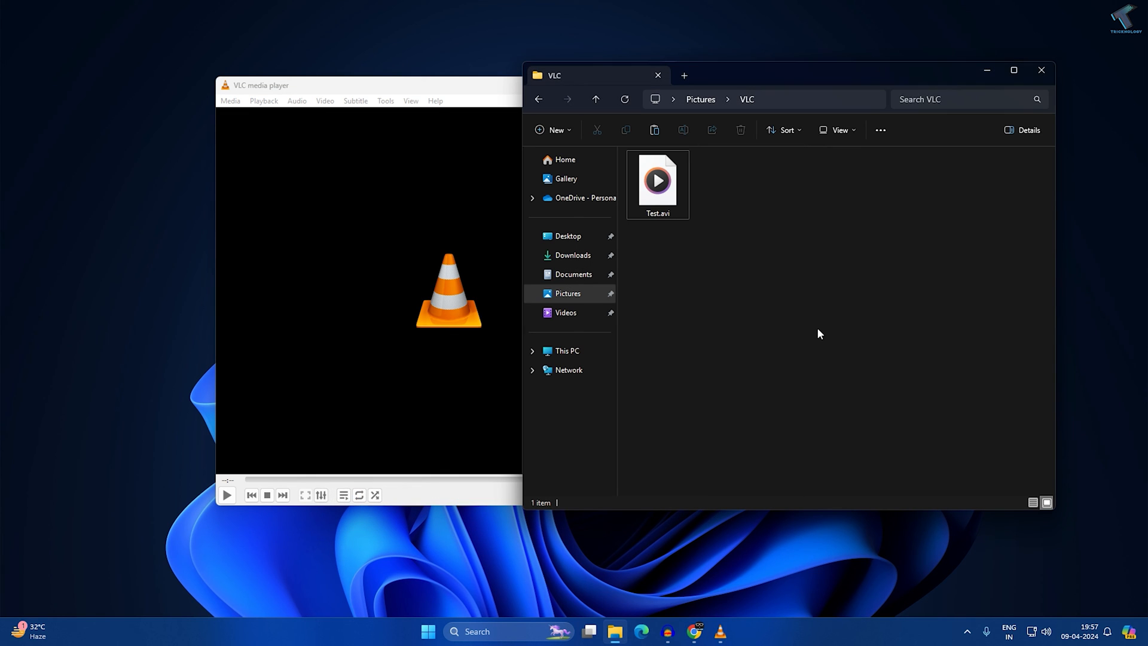
mouse_move(817, 332)
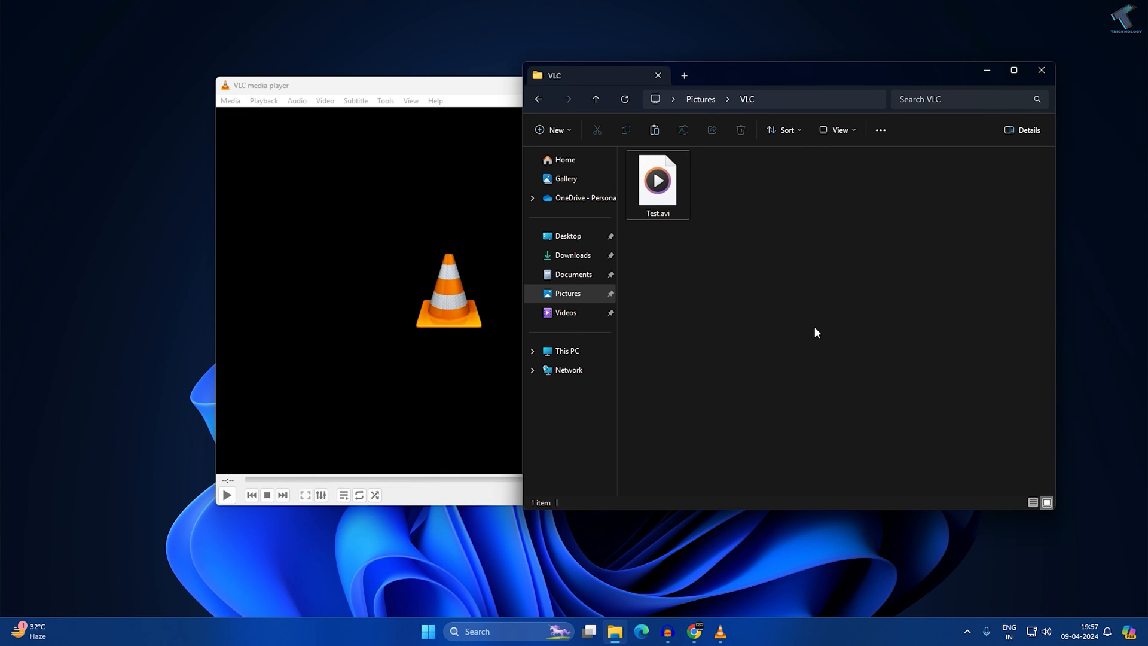
mouse_move(808, 330)
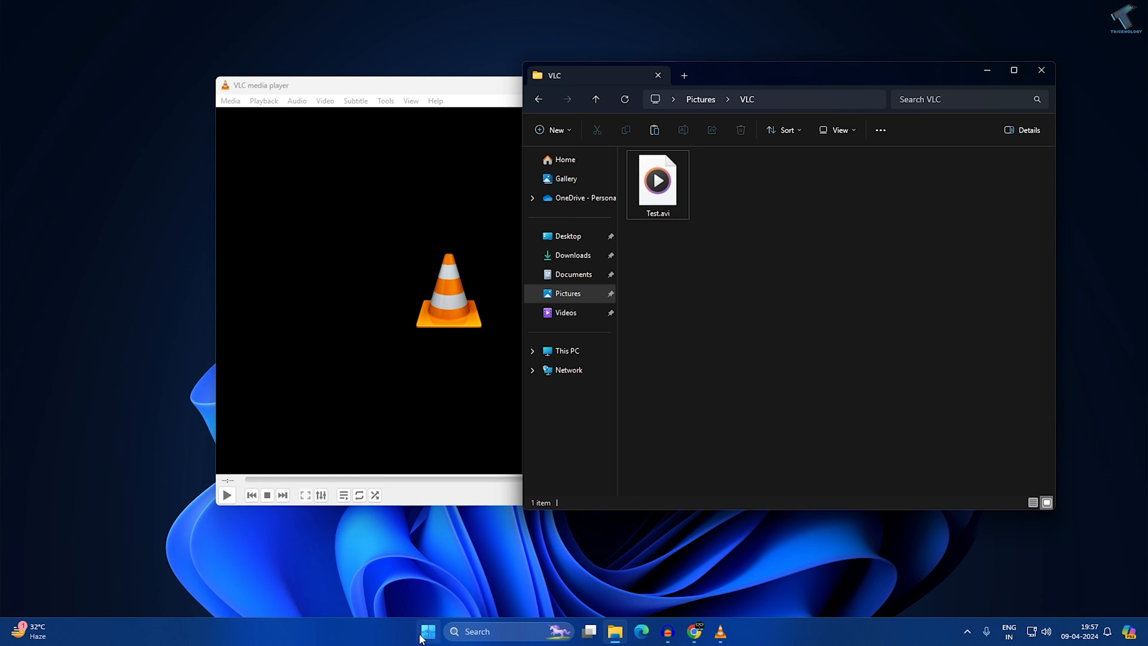
left_click(423, 632)
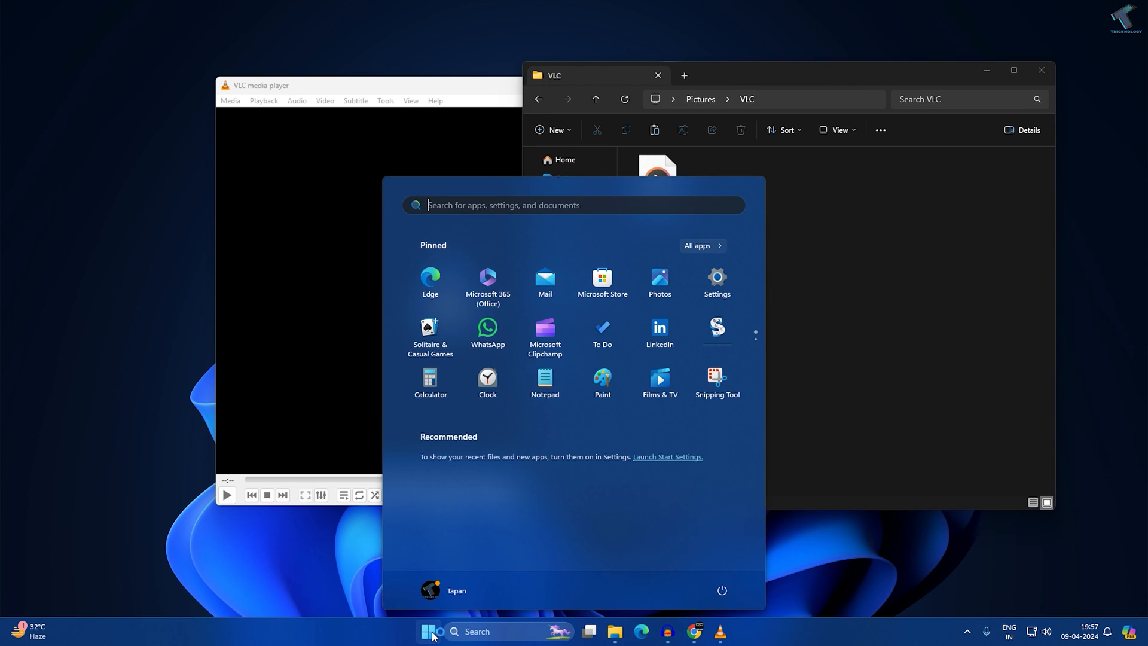
type("vlc media player")
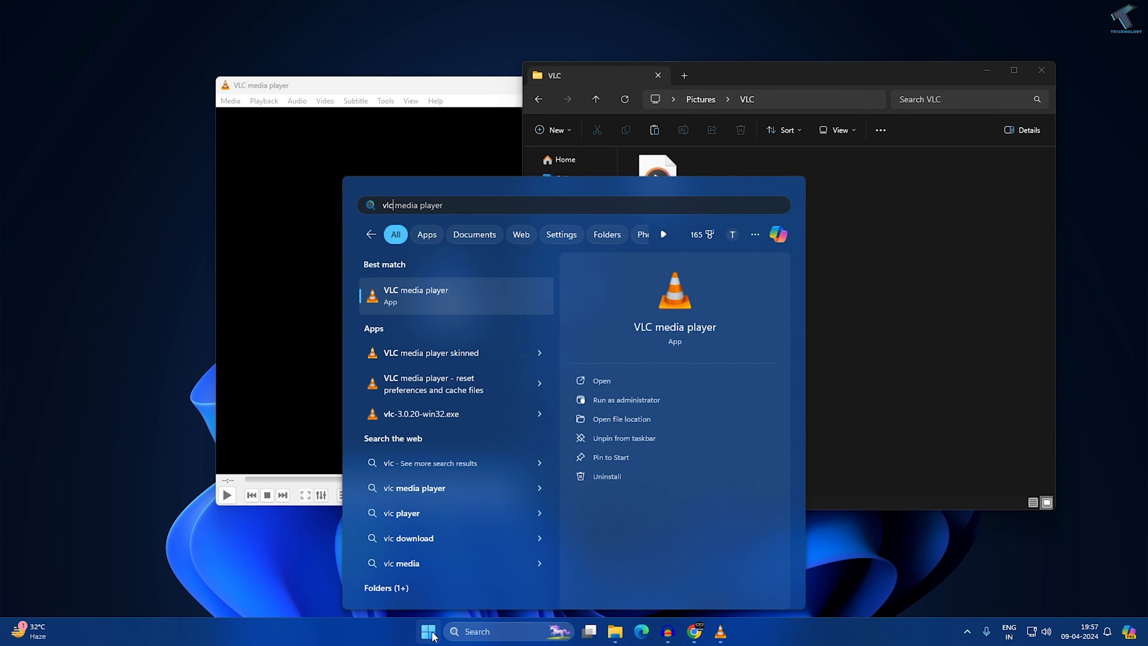
right_click(439, 298)
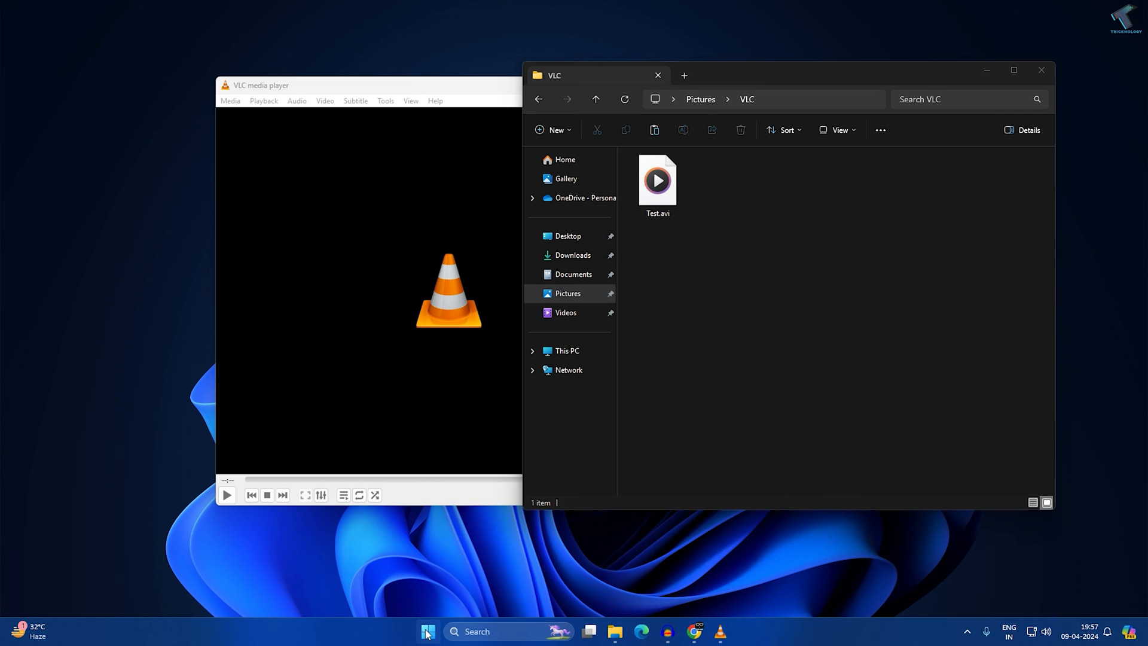
Search Microsoft Store for 'vlc' and land on VideoLAN's VLC app page
left_click(428, 632)
type("vlc")
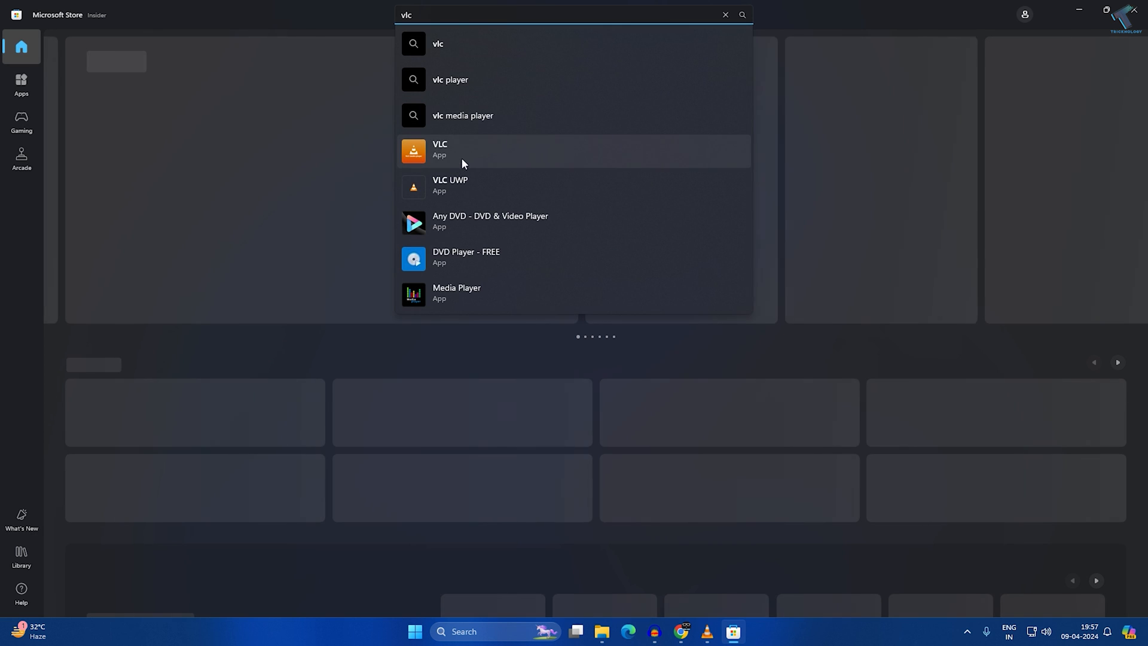
left_click(464, 150)
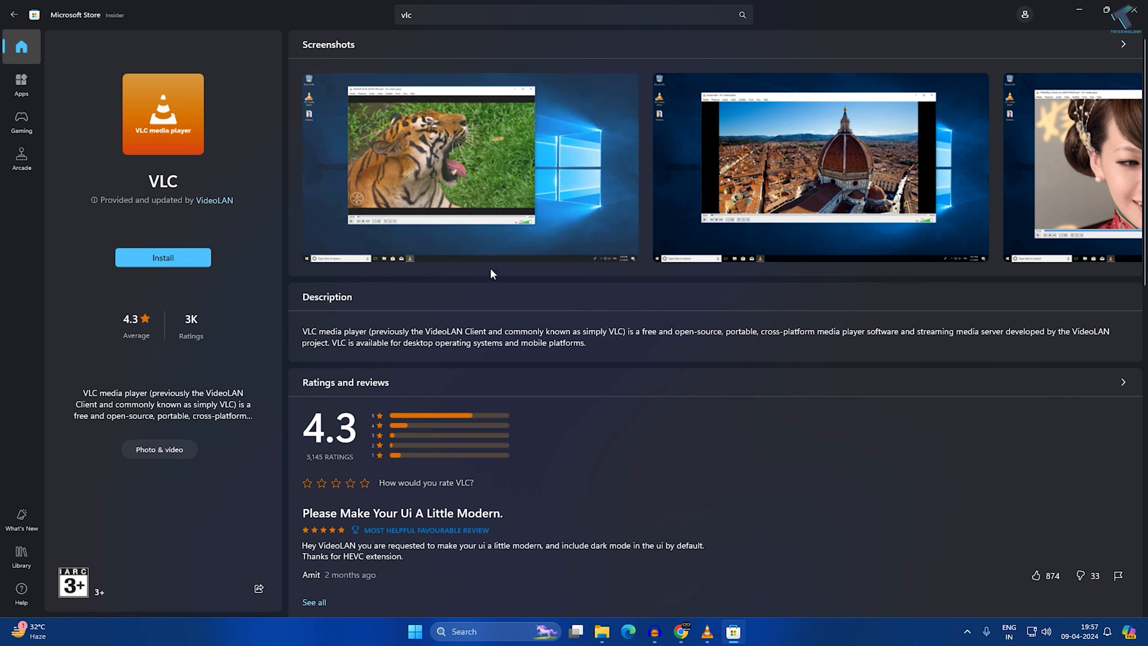
mouse_move(768, 416)
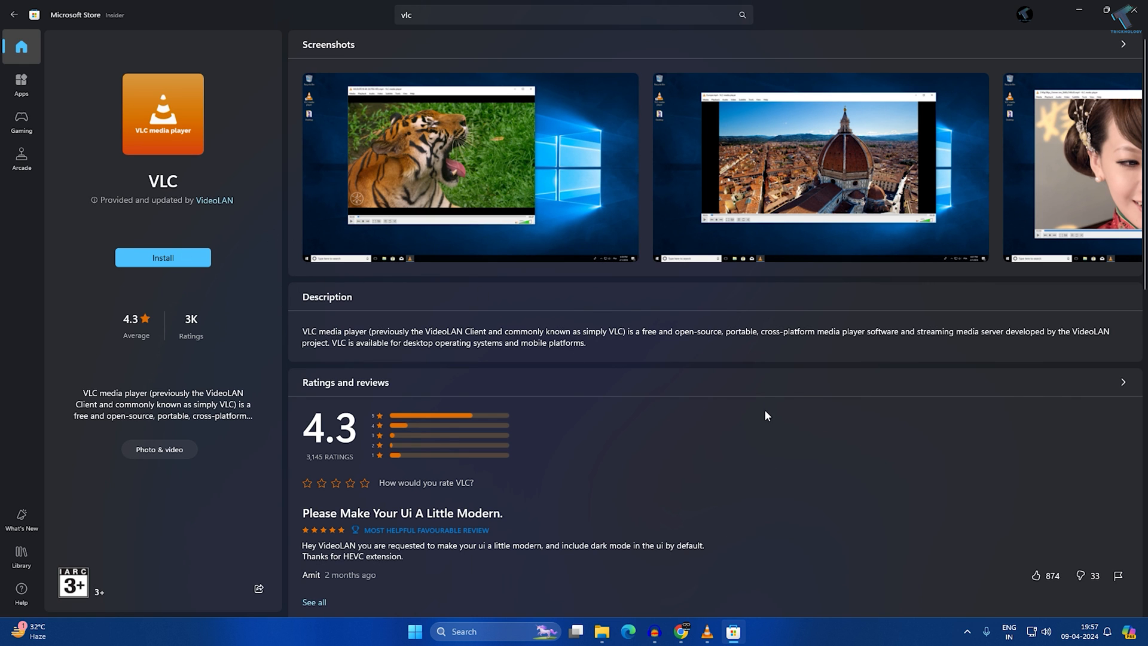